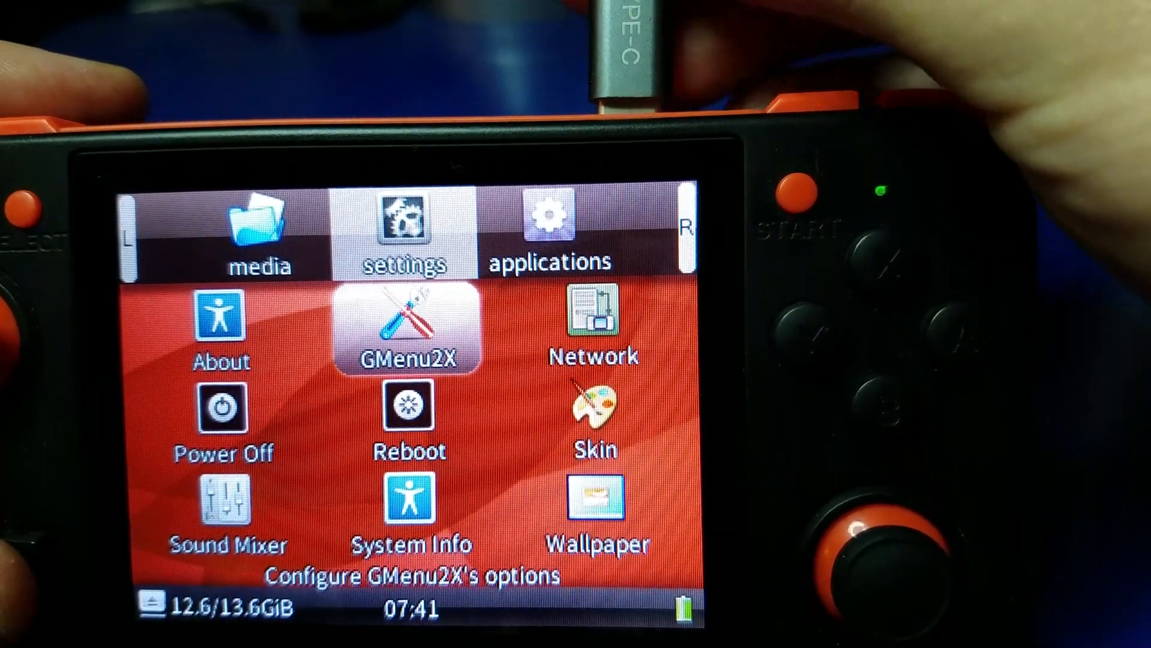
- Show the Configure Network screen with usb0 address 10.1.1.2 and passwordless root login
key("Down")
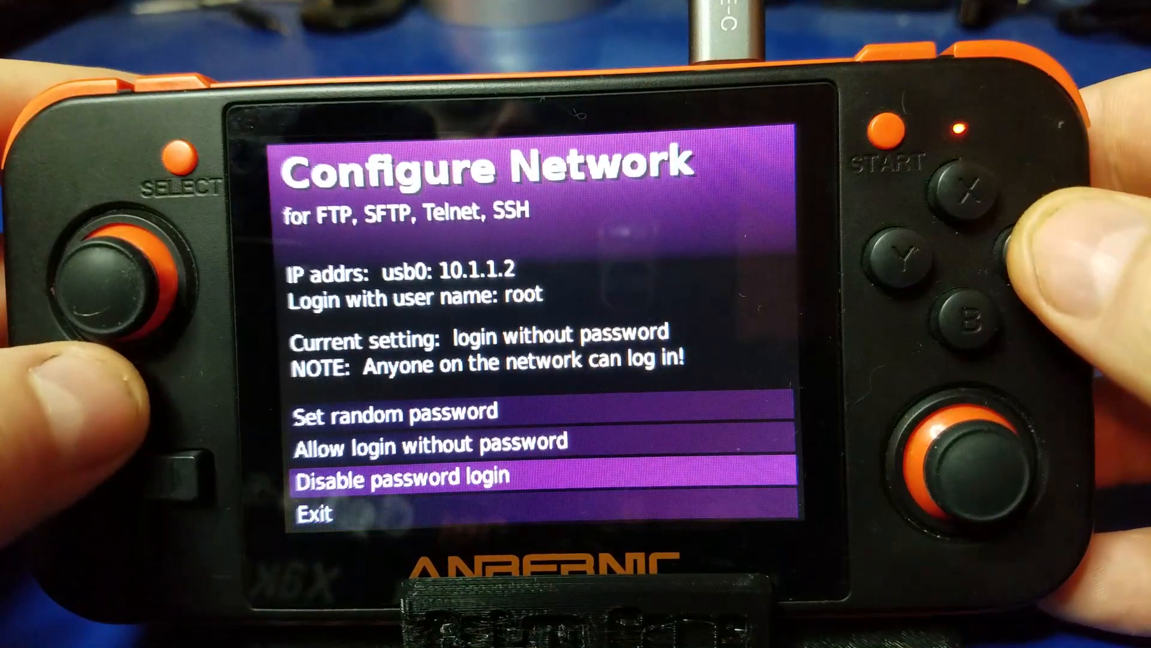
key("up")
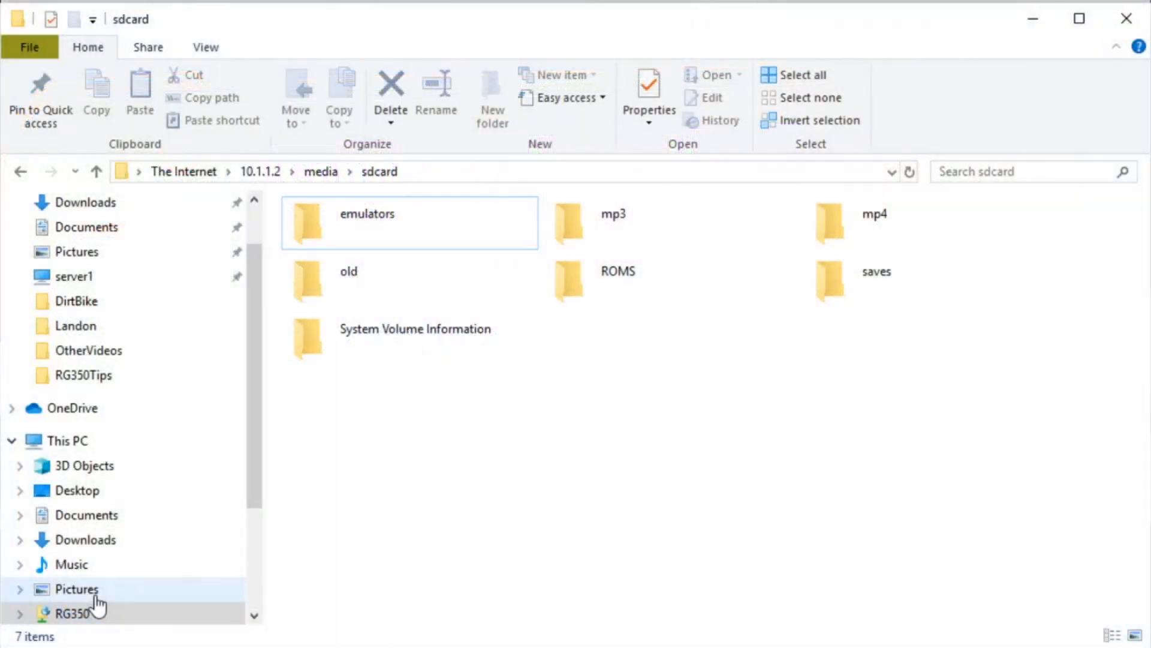
- Create and refresh an empty 'apps' folder in sdcard, then scroll the VICE setup guide
left_click(415, 329)
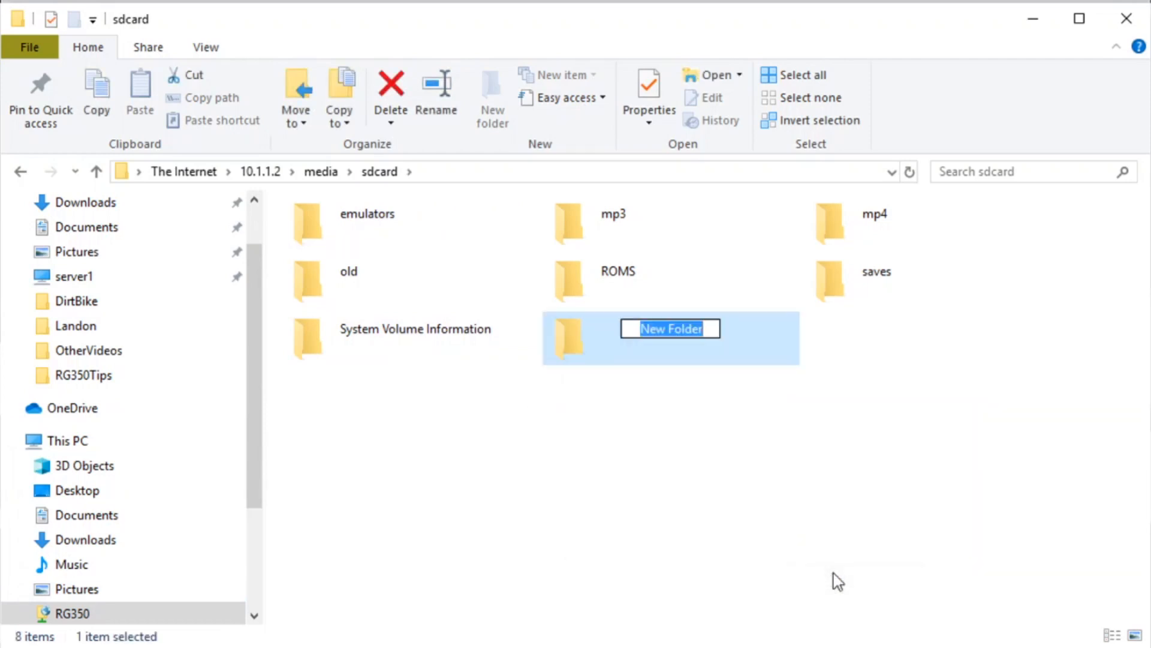
type("apps")
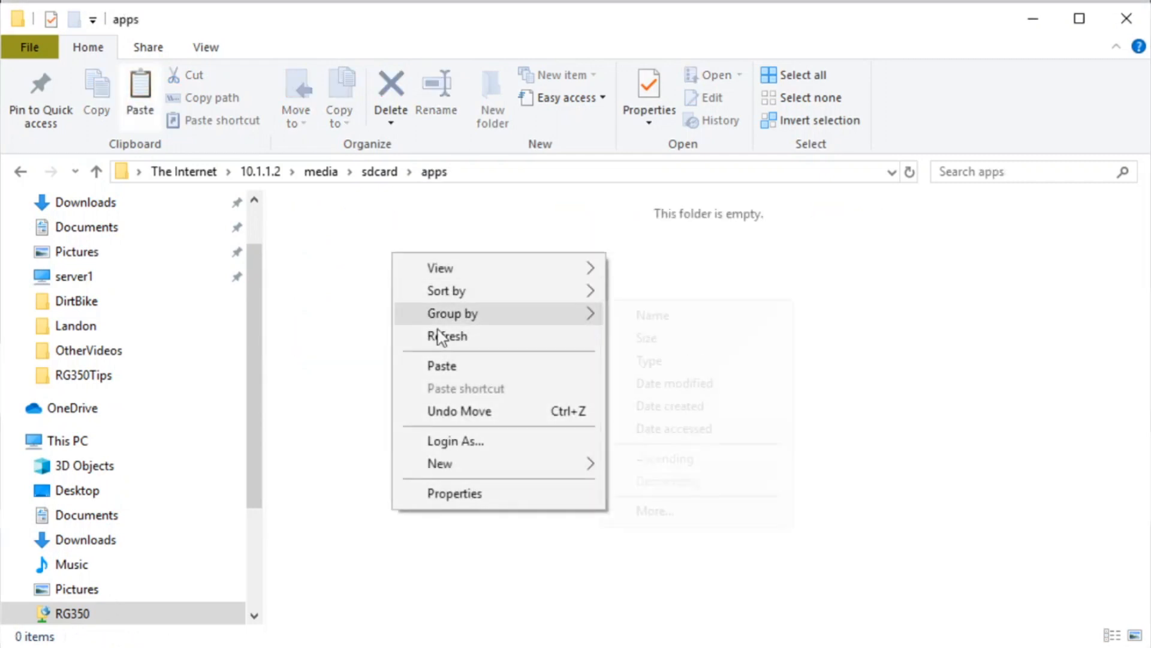
left_click(447, 337)
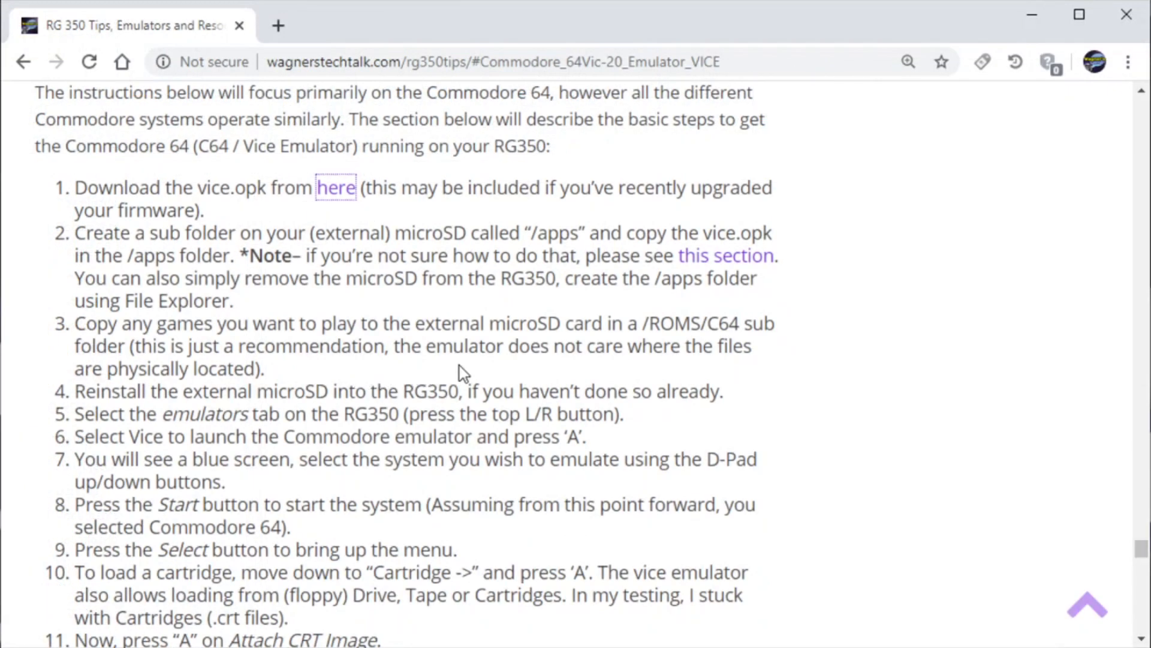
scroll("down", 3)
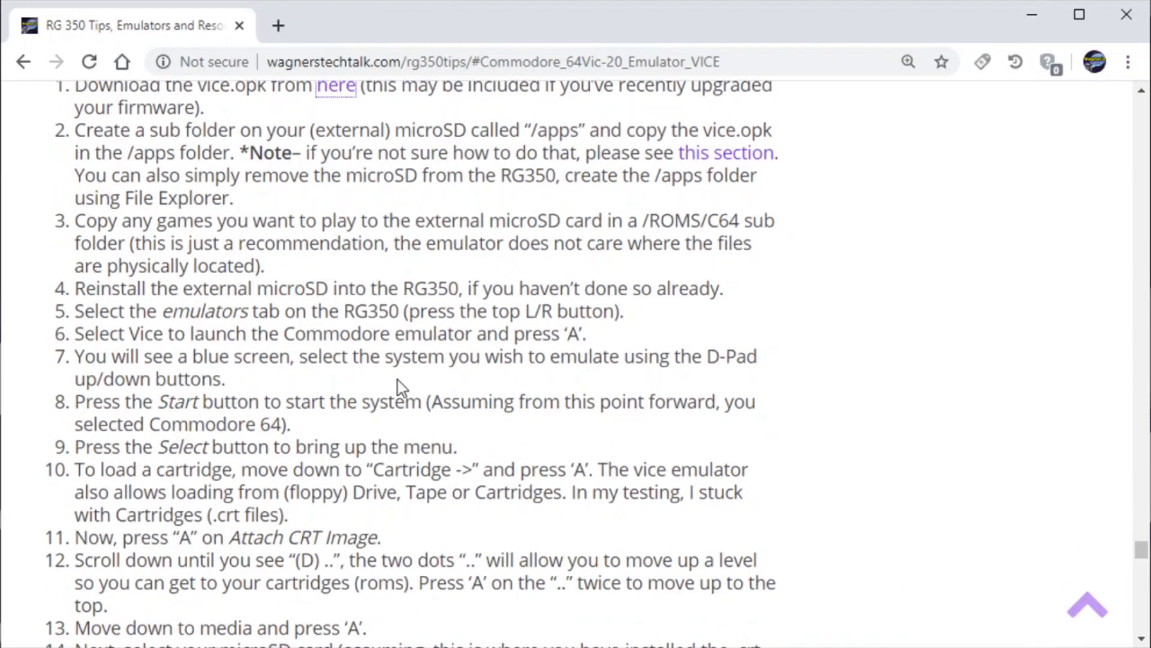